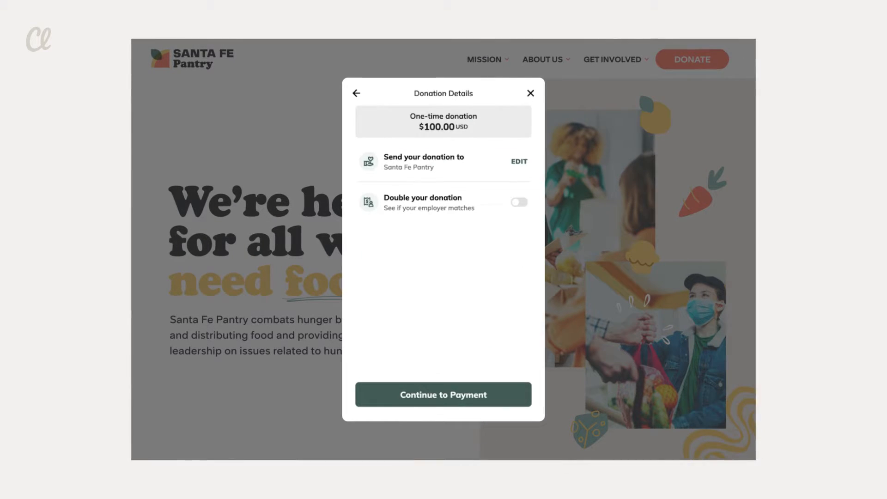
- Dismiss the $100 donation details to reach the Food Is Life campaign page
click(443, 394)
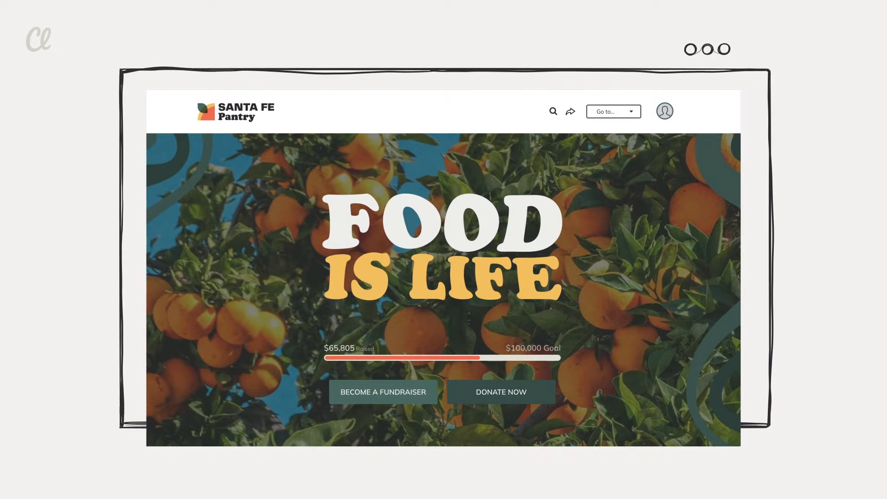
- Become an individual fundraiser and land on the All That Jazz event page
click(501, 392)
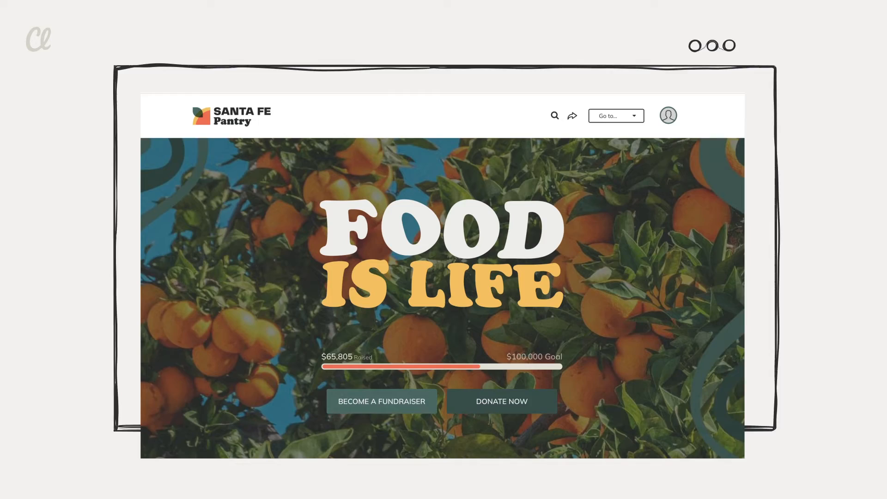
click(381, 401)
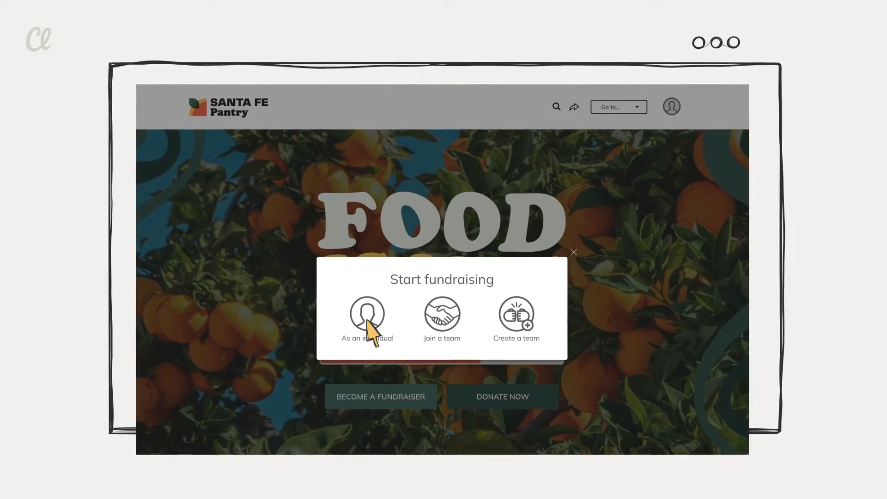
click(367, 314)
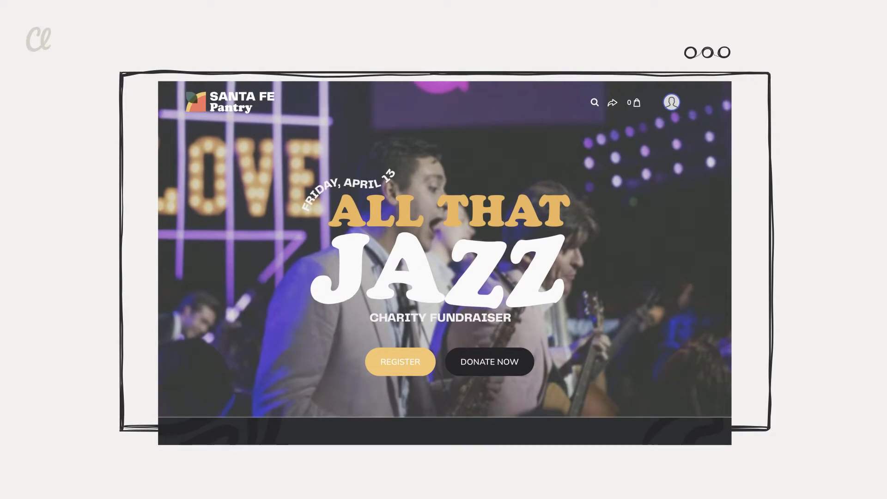
- Scroll the event page to the Santa Fe Pantry Gala event details
scroll(down, 3)
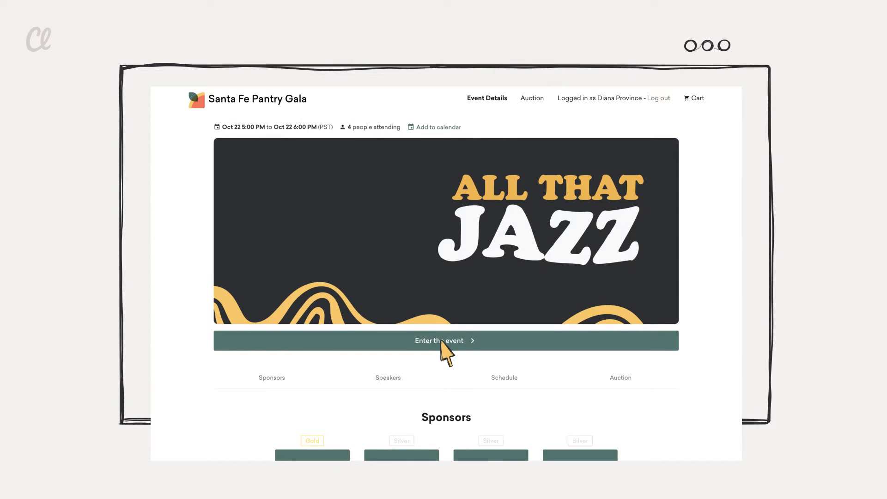
- Enter the virtual gala and open the recurring donation form from the sidebar
click(446, 341)
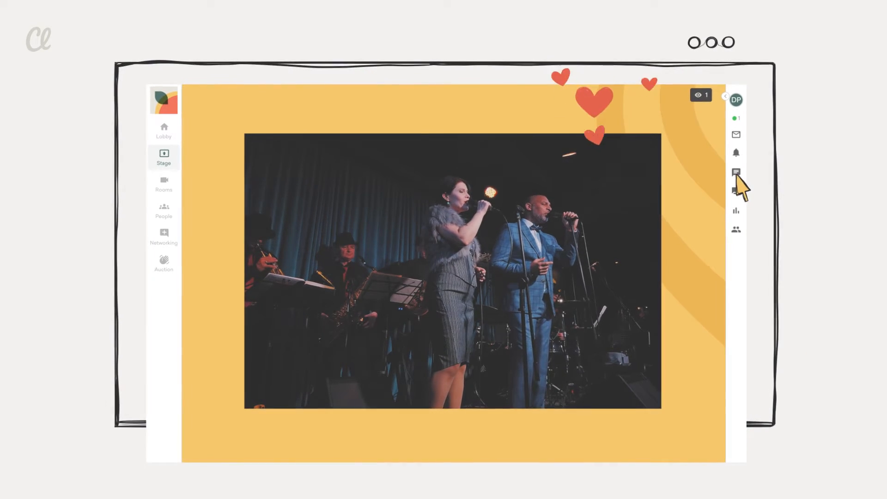
click(736, 172)
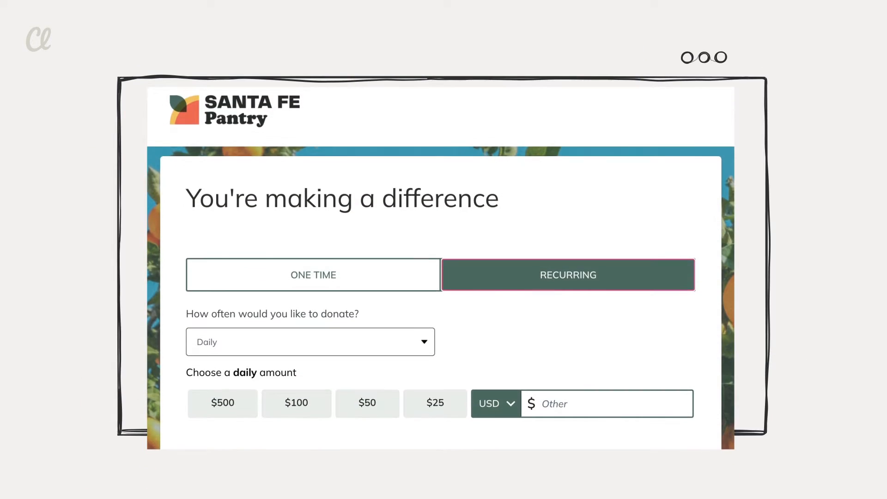
- Pick a recurring frequency, then reach the Transaction History report showing 1,564 transactions
click(311, 342)
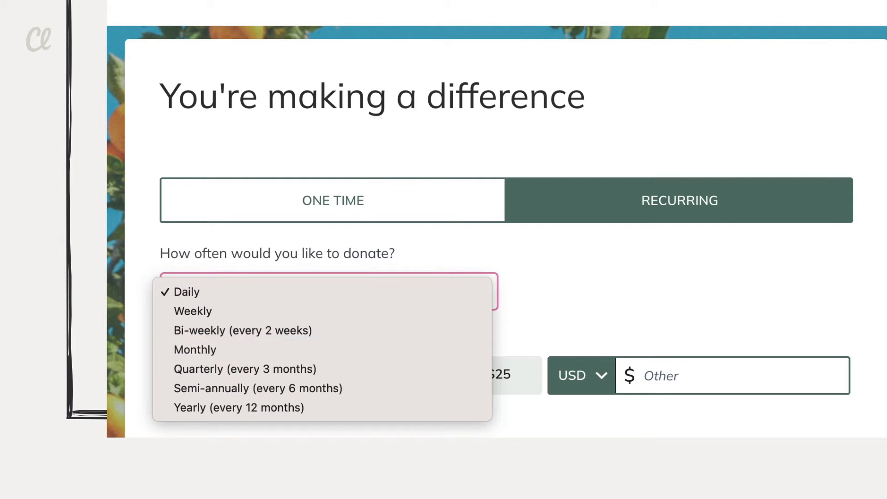
click(194, 350)
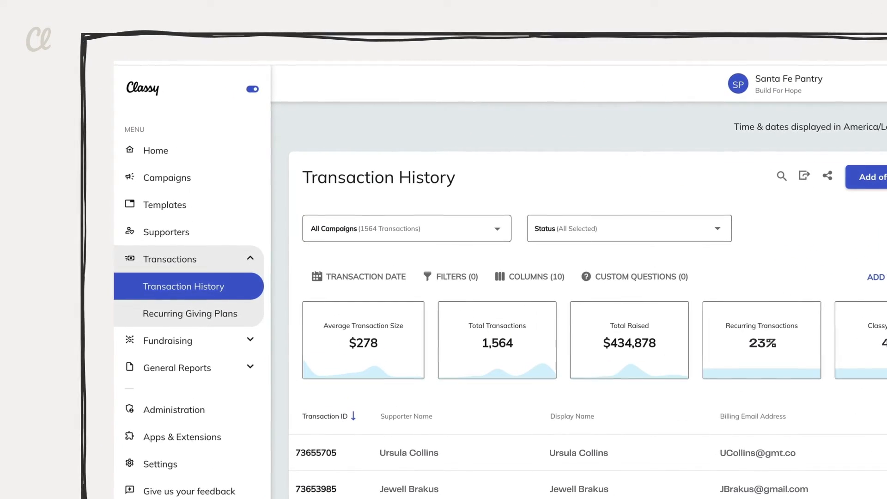
- Expand Fundraising Pages and General Reports to open Recommended Reports
click(177, 341)
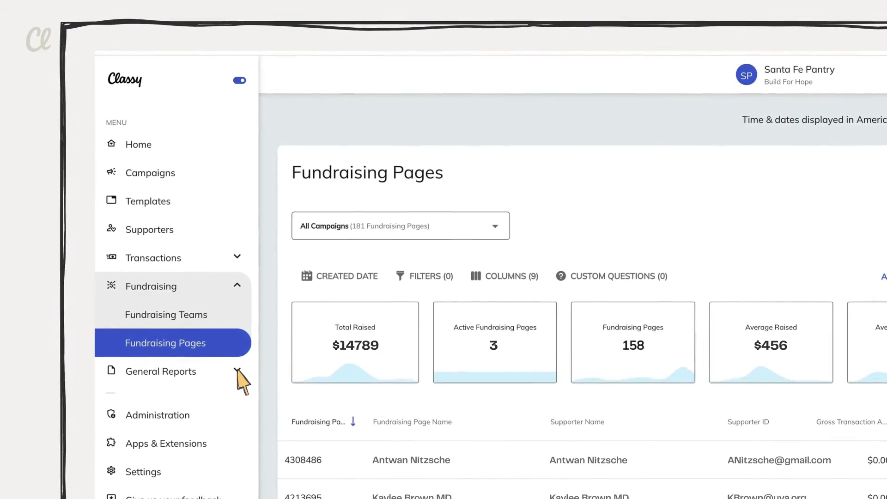
click(160, 371)
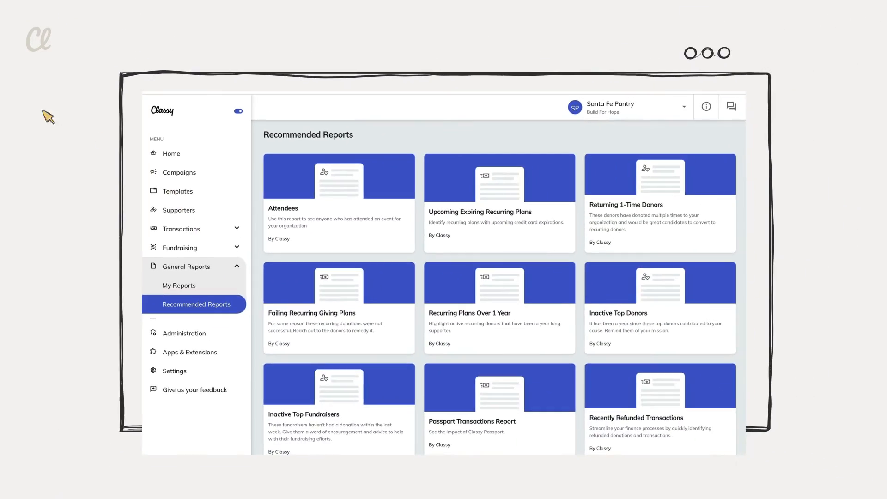